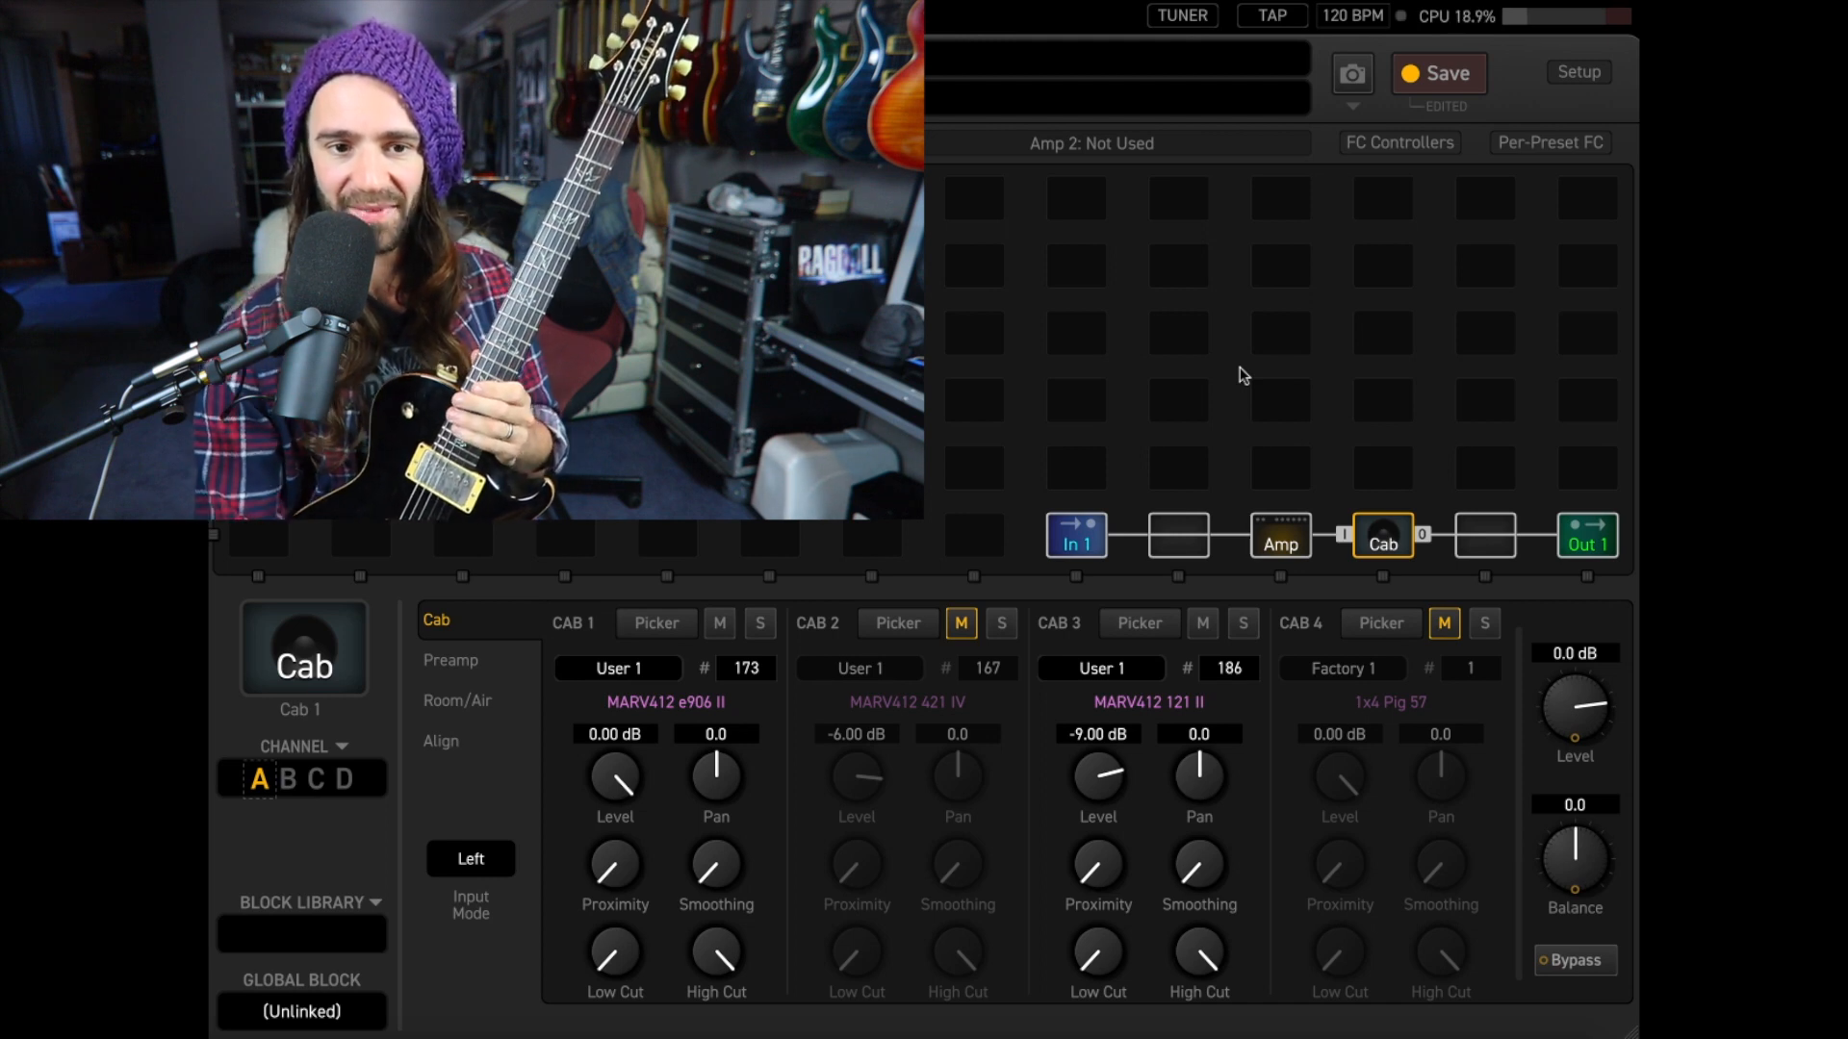
pyautogui.moveTo(794, 772)
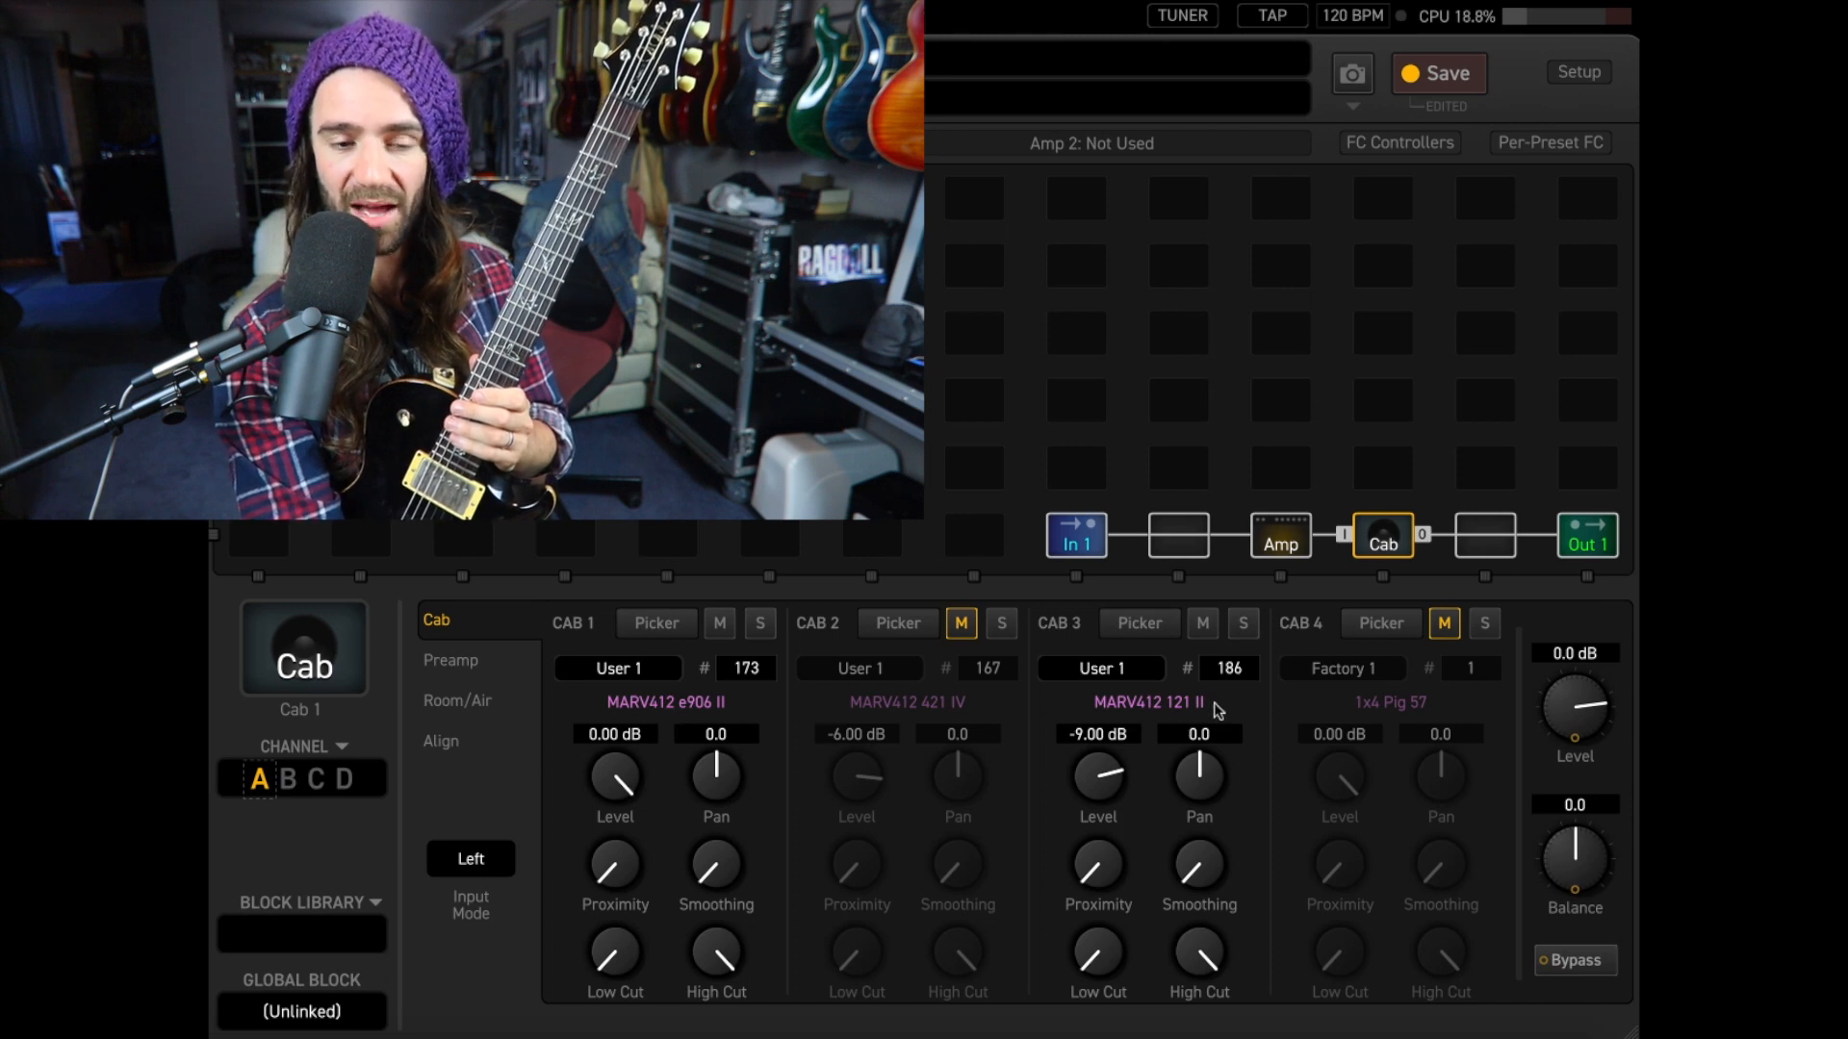
# Switch the Cab block from channel A to channel B
pyautogui.click(451, 660)
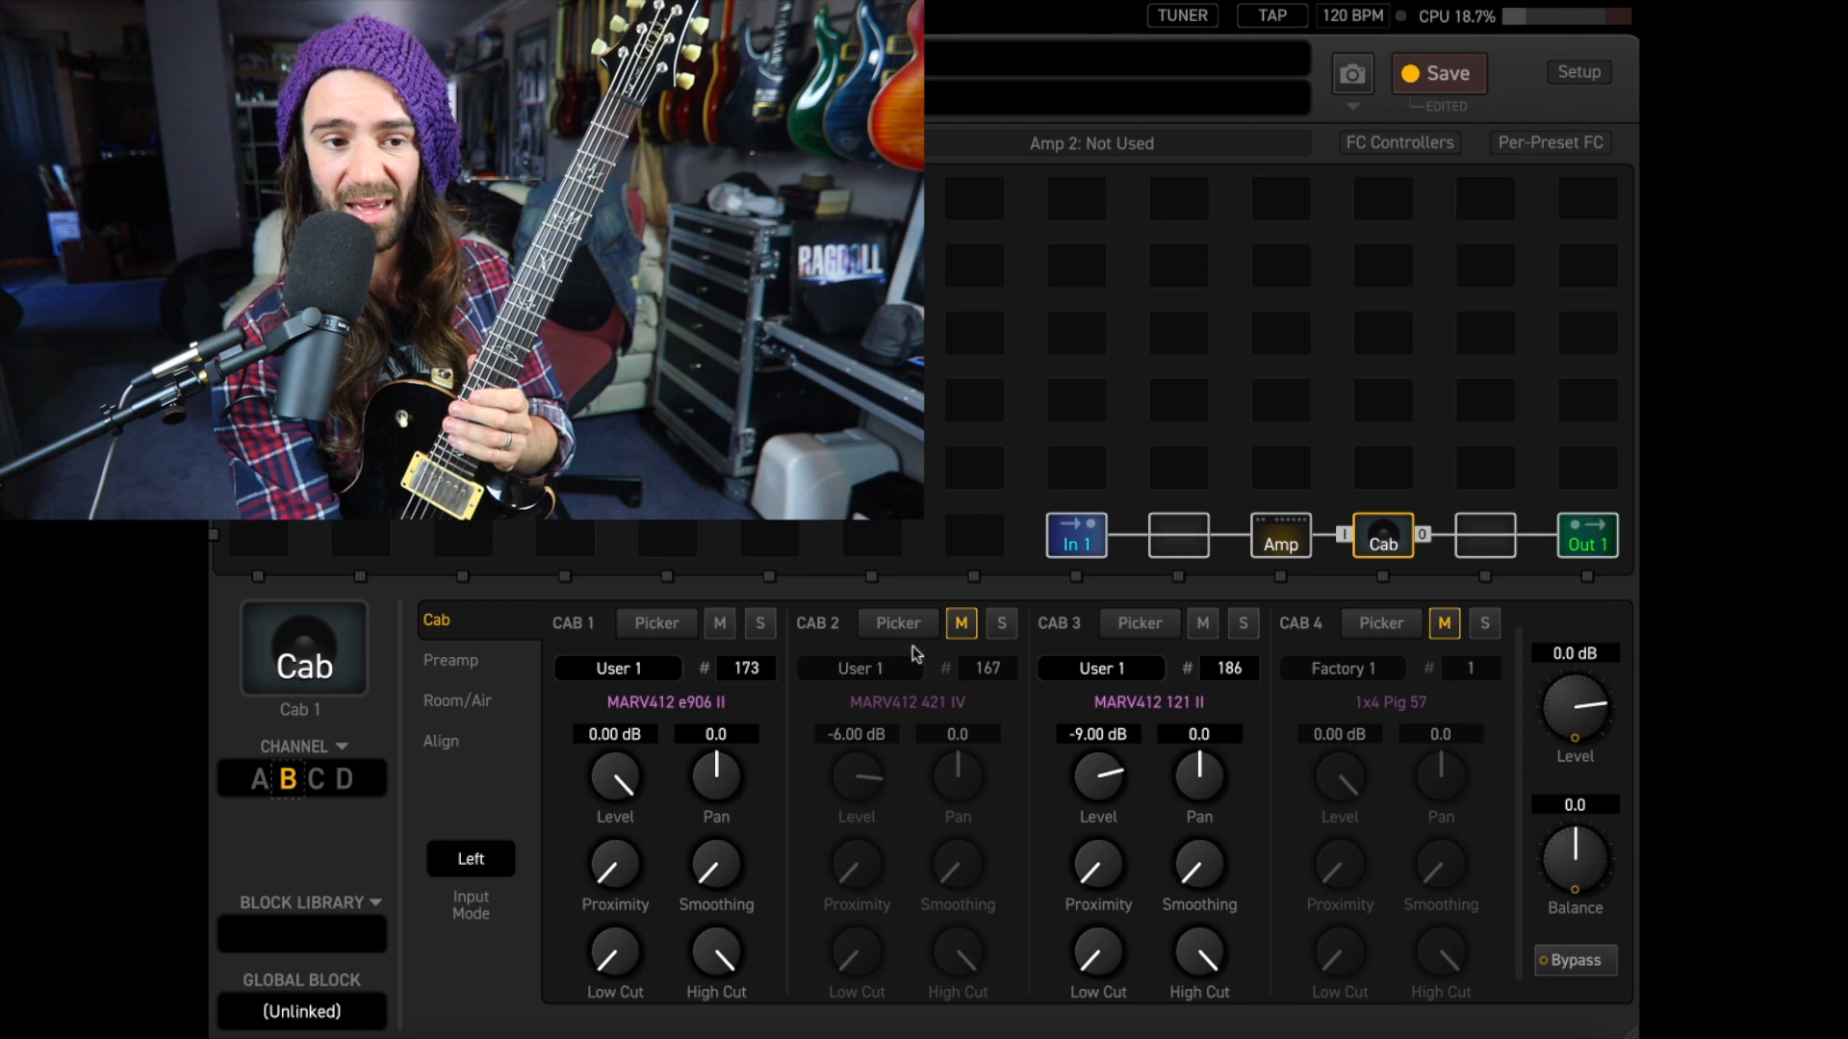
# Review channel B's preamp low and high cut, then return to channel A's cab slots
pyautogui.click(448, 660)
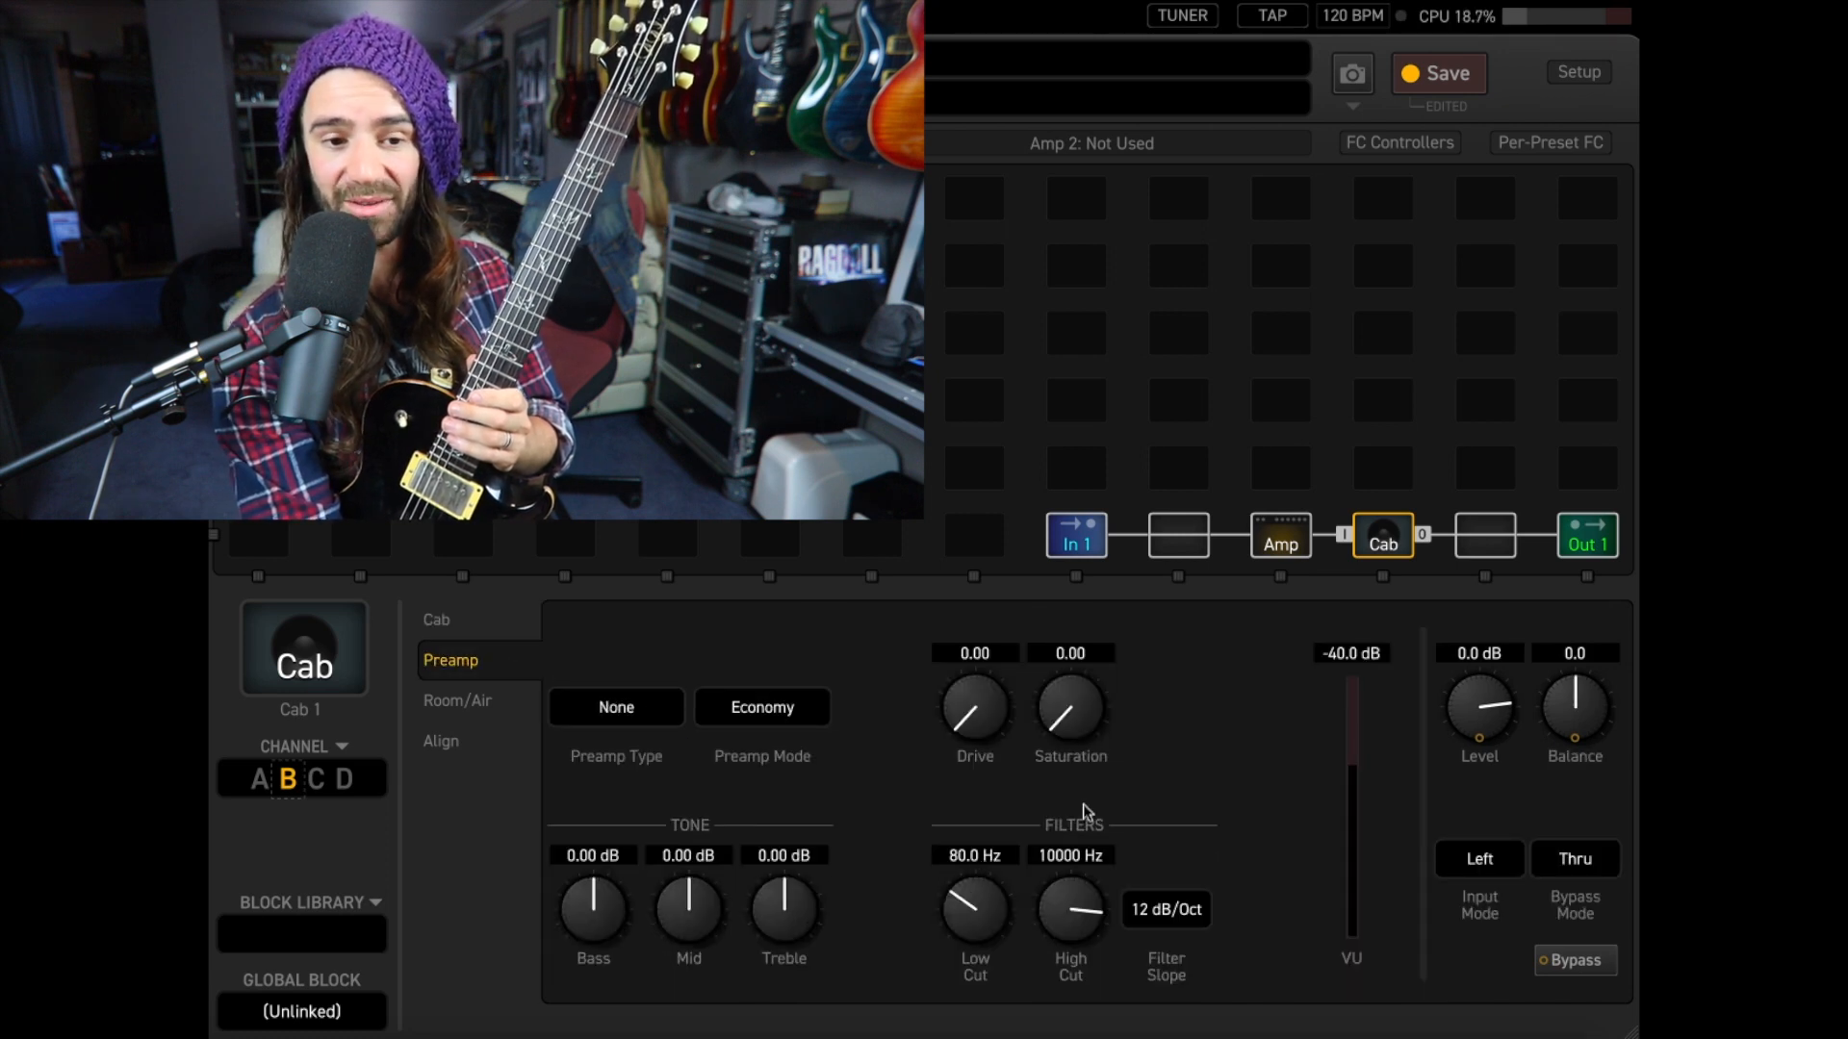
pyautogui.click(435, 619)
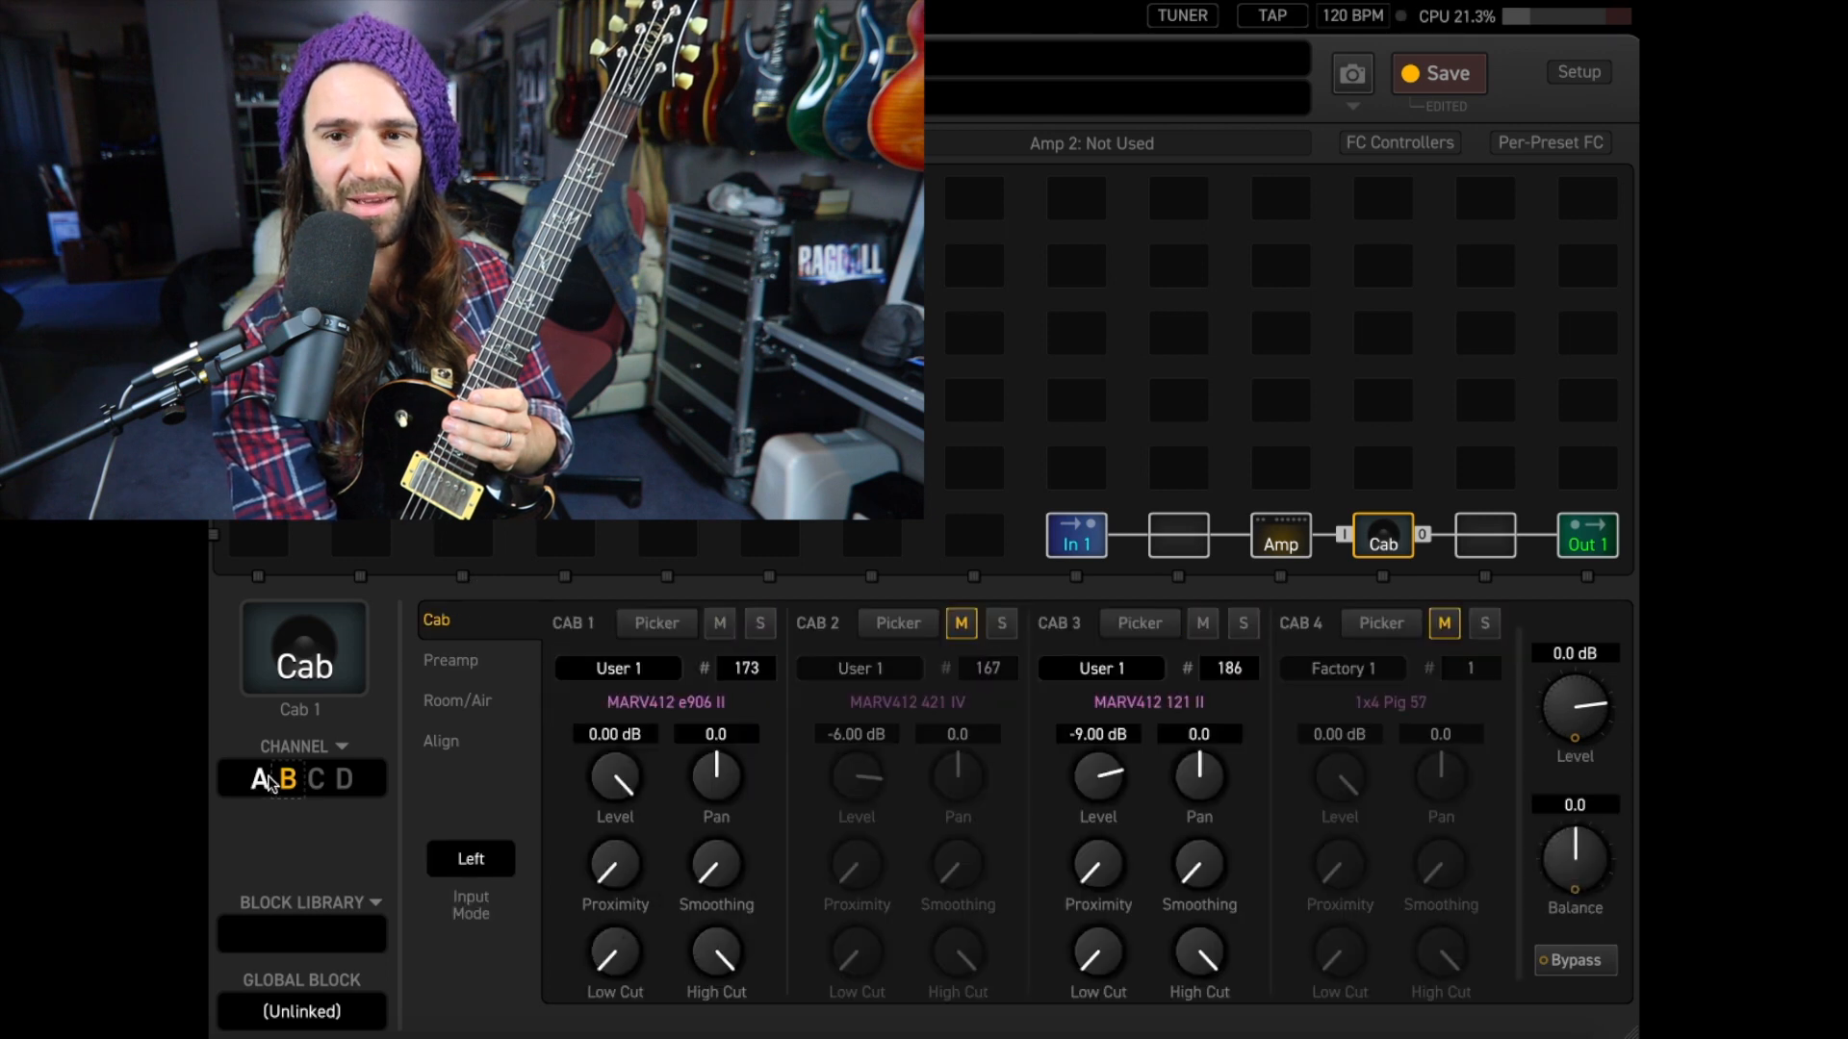
pyautogui.click(250, 778)
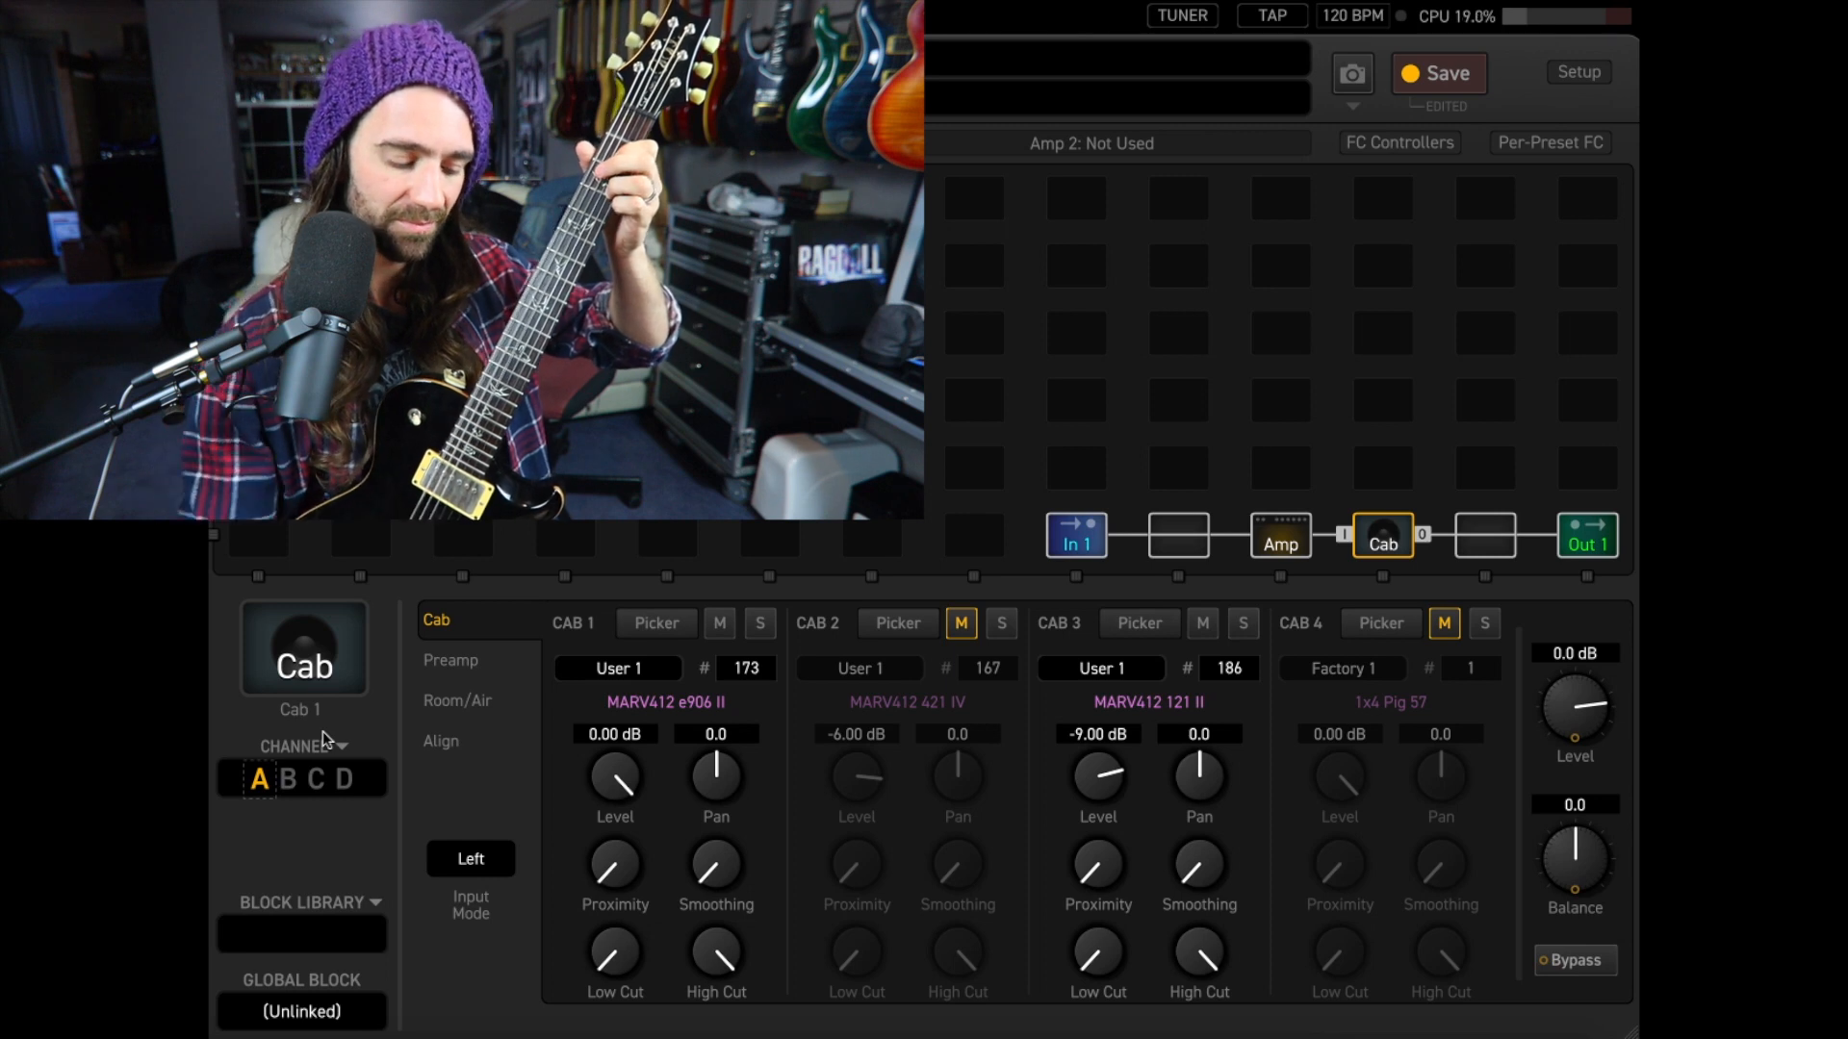
# Review channel A's preamp filters and return to the individual cab slots
pyautogui.click(450, 661)
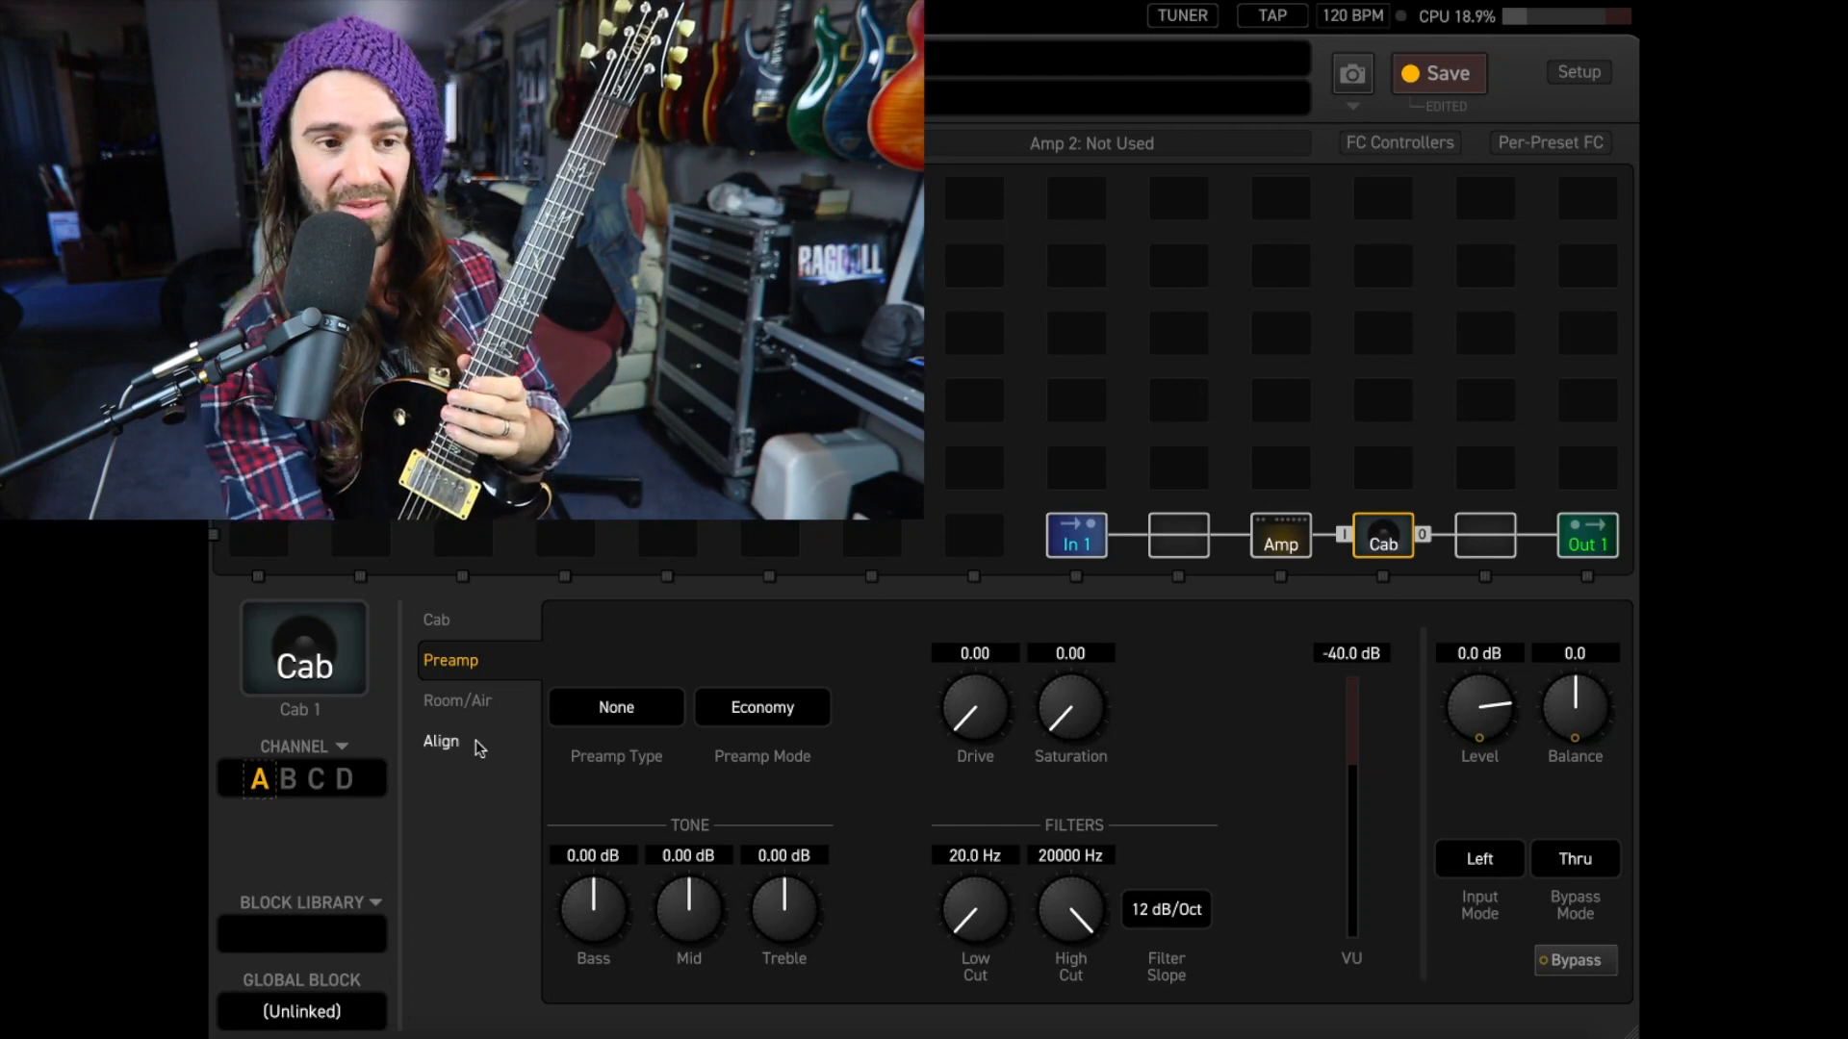
pyautogui.click(435, 620)
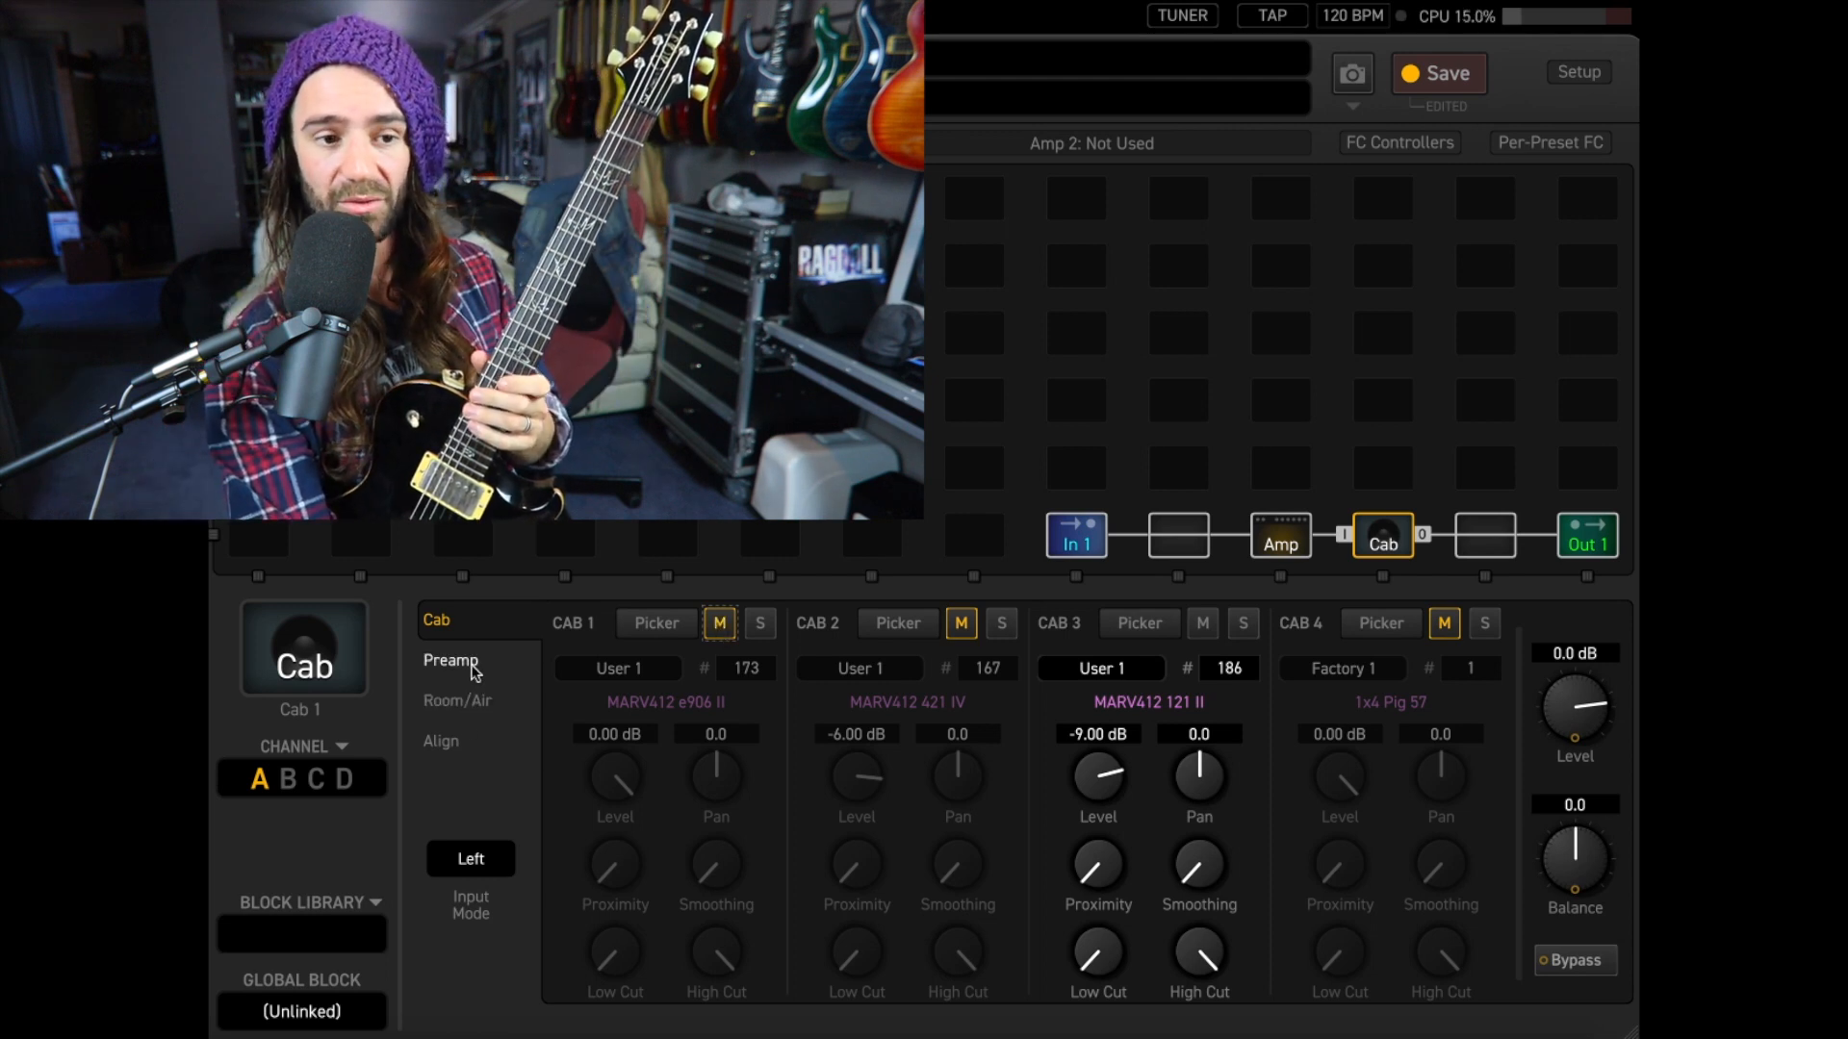
# Raise channel A's preamp low cut to about 125 Hz
pyautogui.click(450, 660)
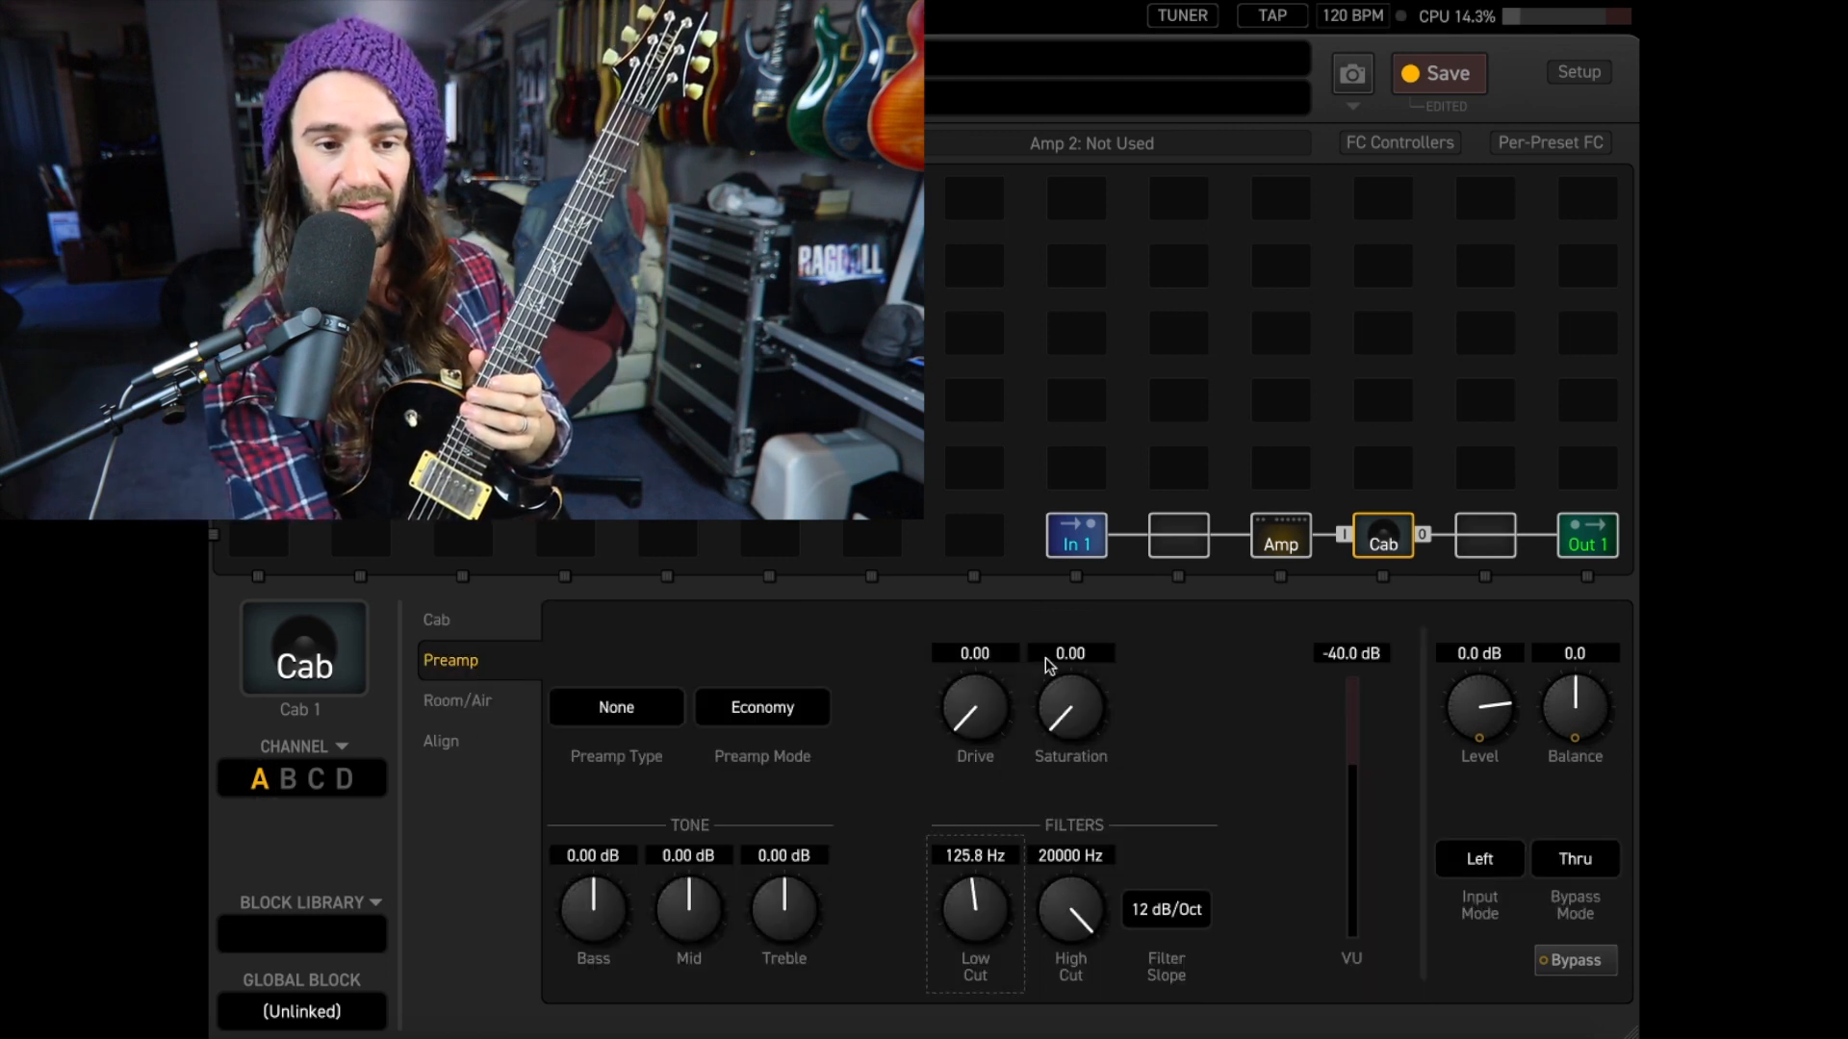
pyautogui.moveTo(974, 906); pyautogui.dragTo(983, 883)
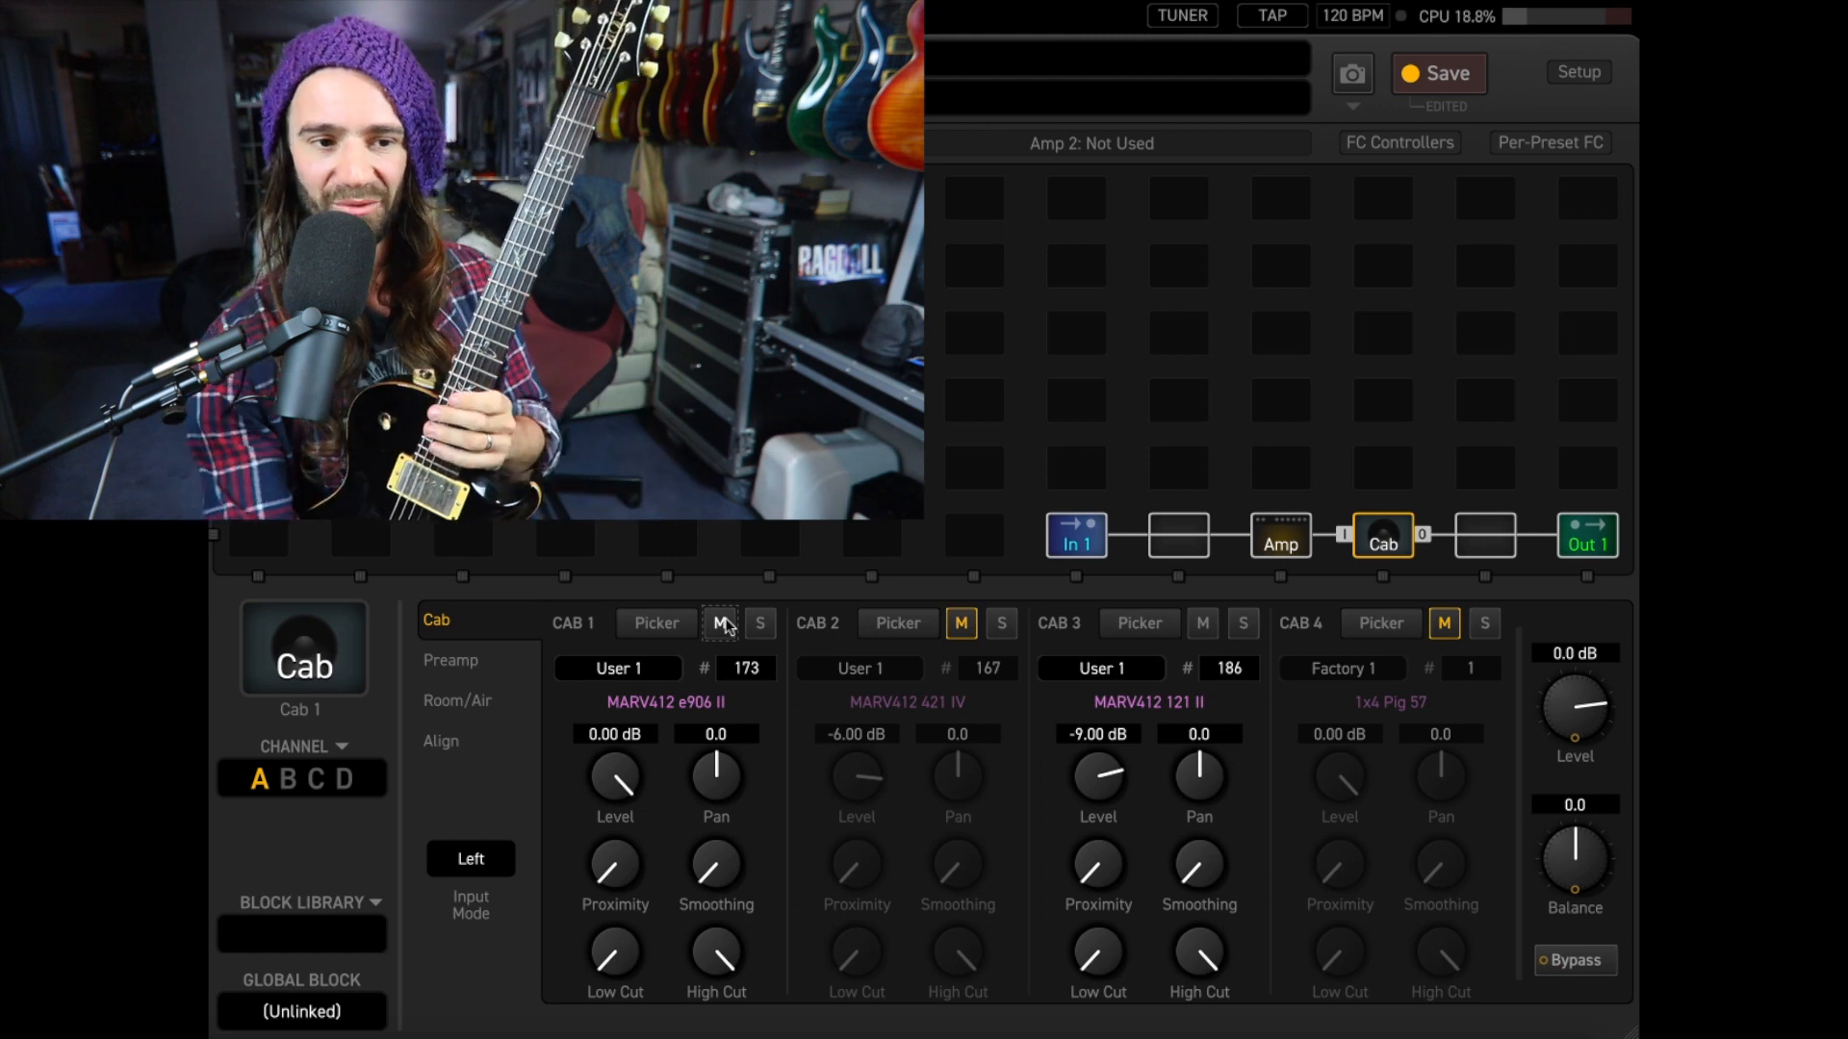
# Recheck the preamp filters, then return to the cab slots to adjust Cab 1's high cut
pyautogui.click(448, 661)
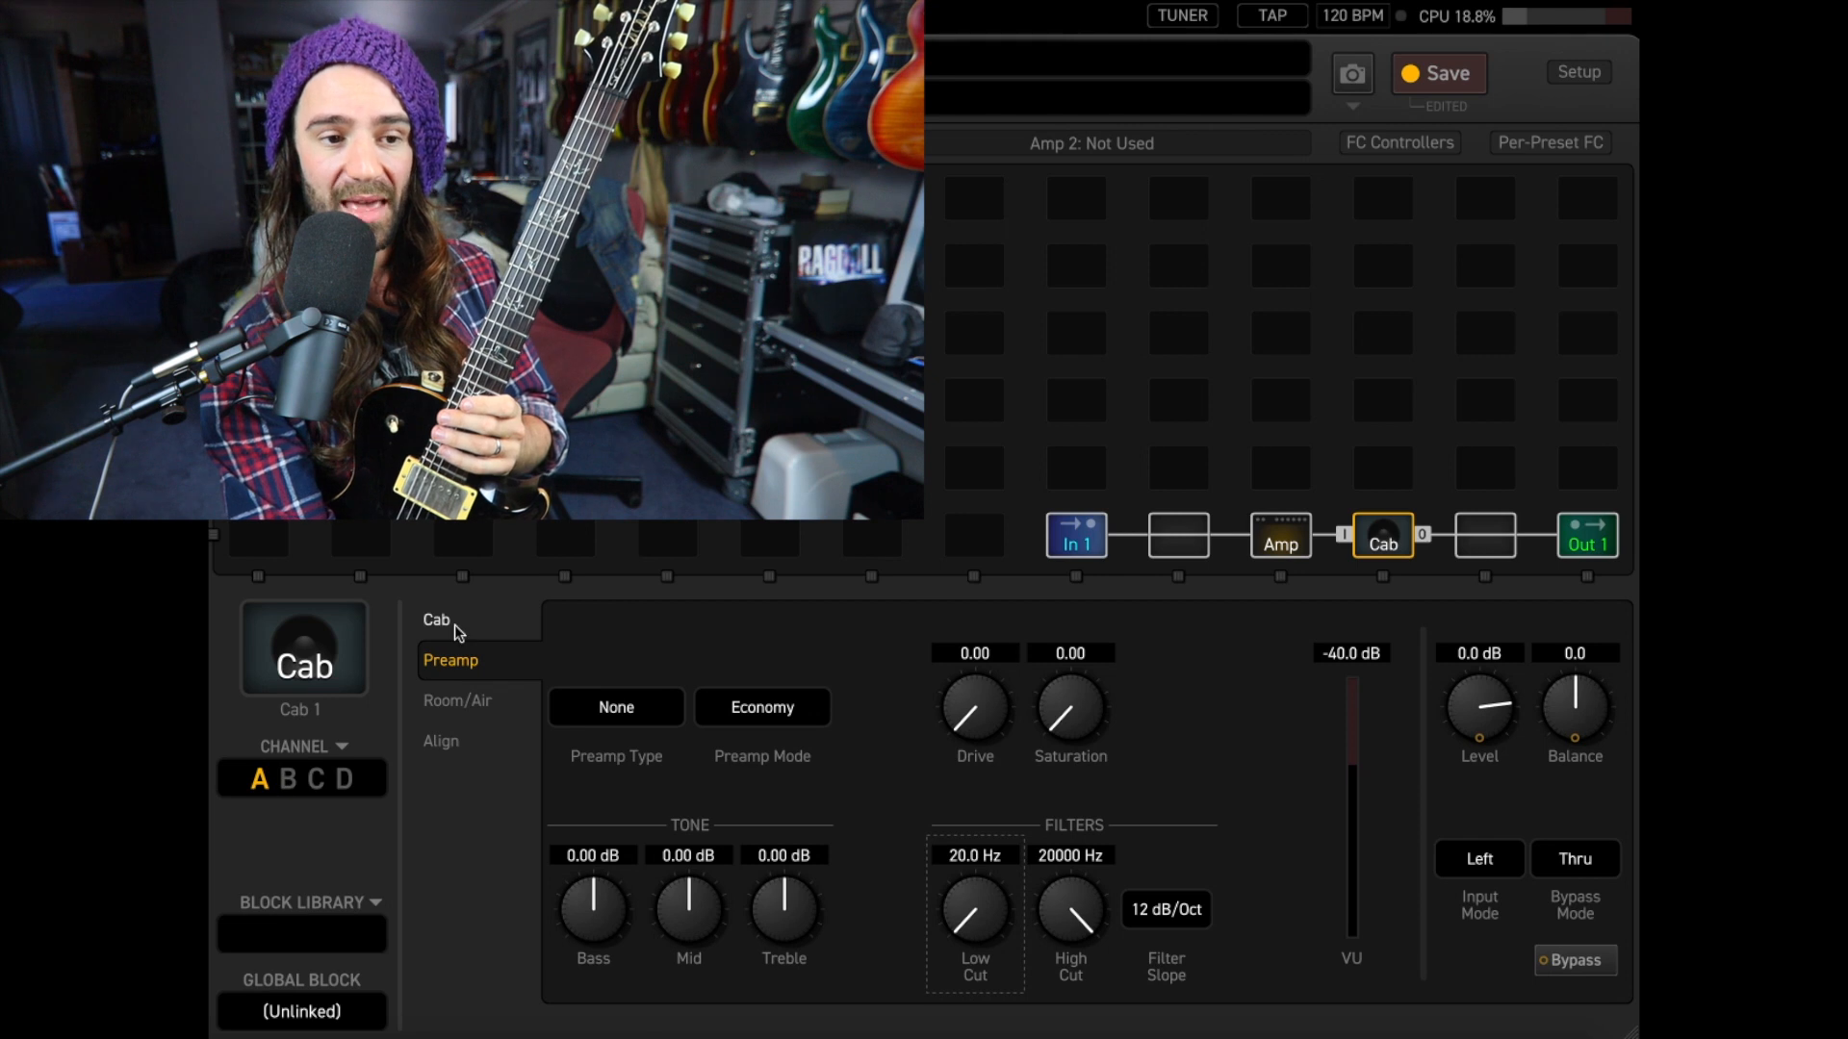
pyautogui.click(435, 619)
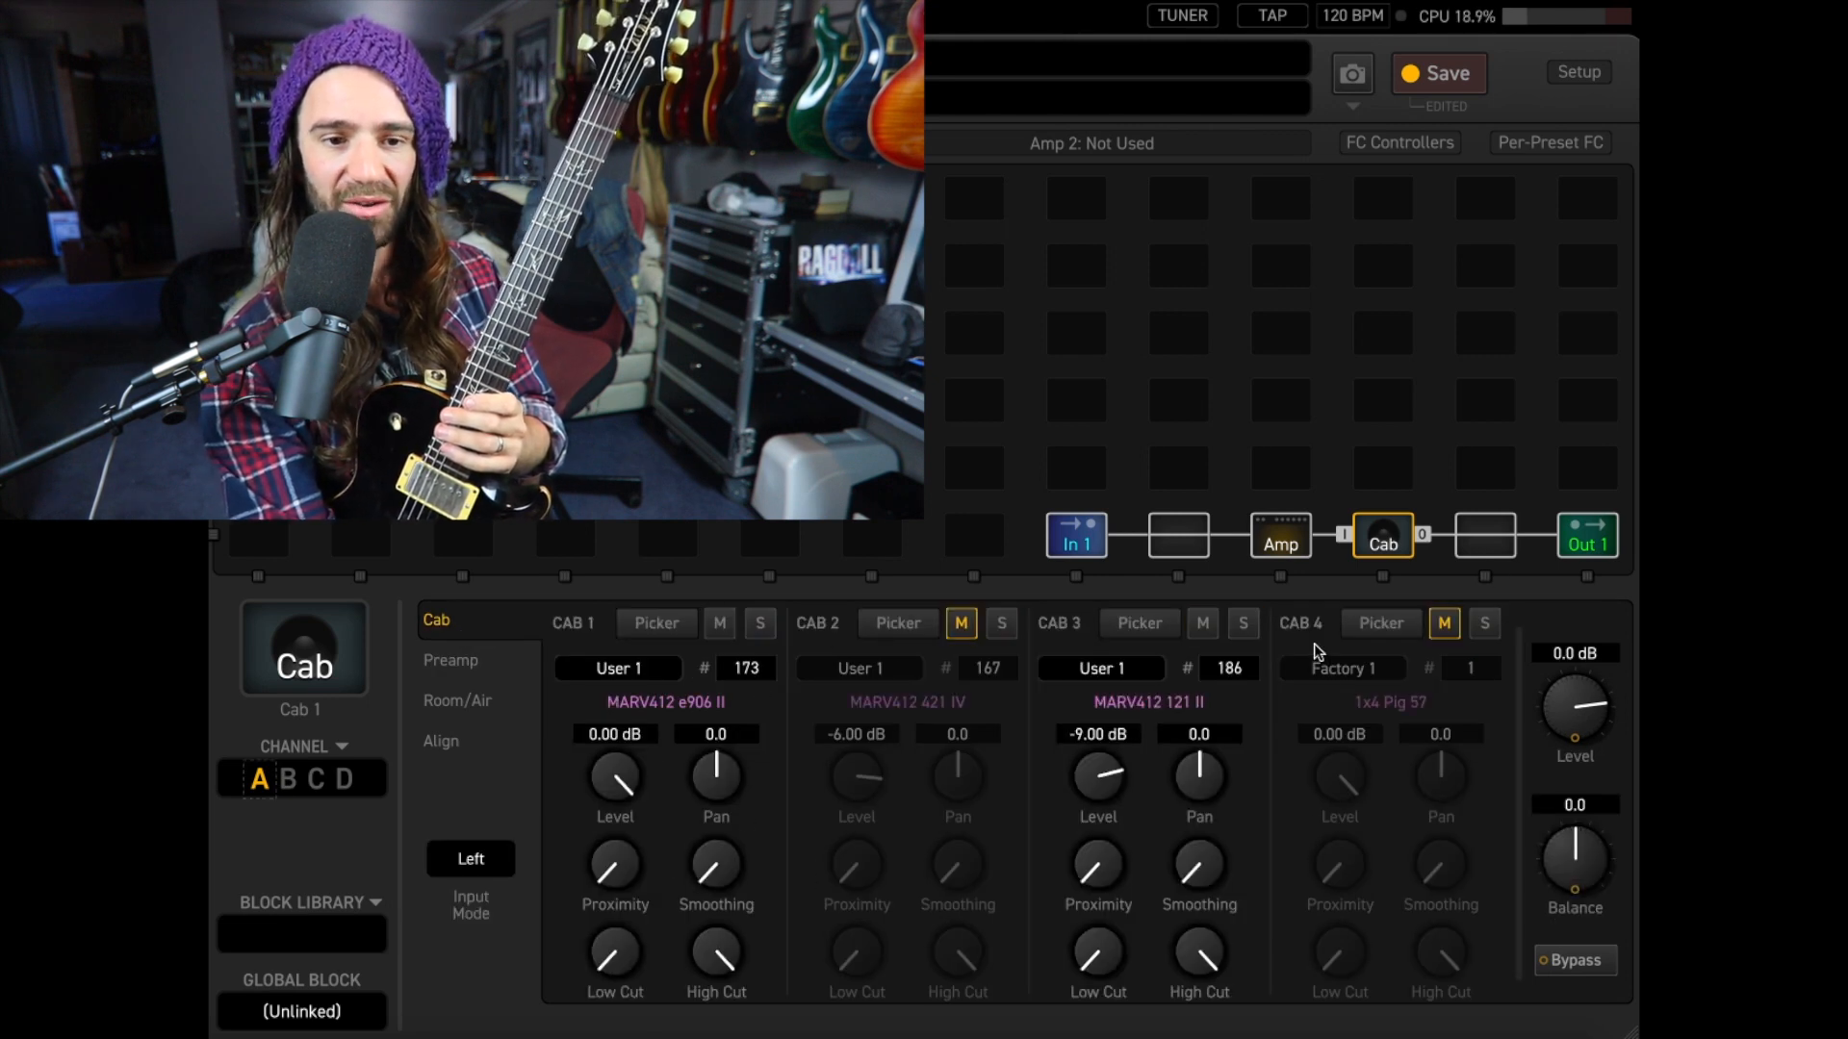
pyautogui.click(718, 622)
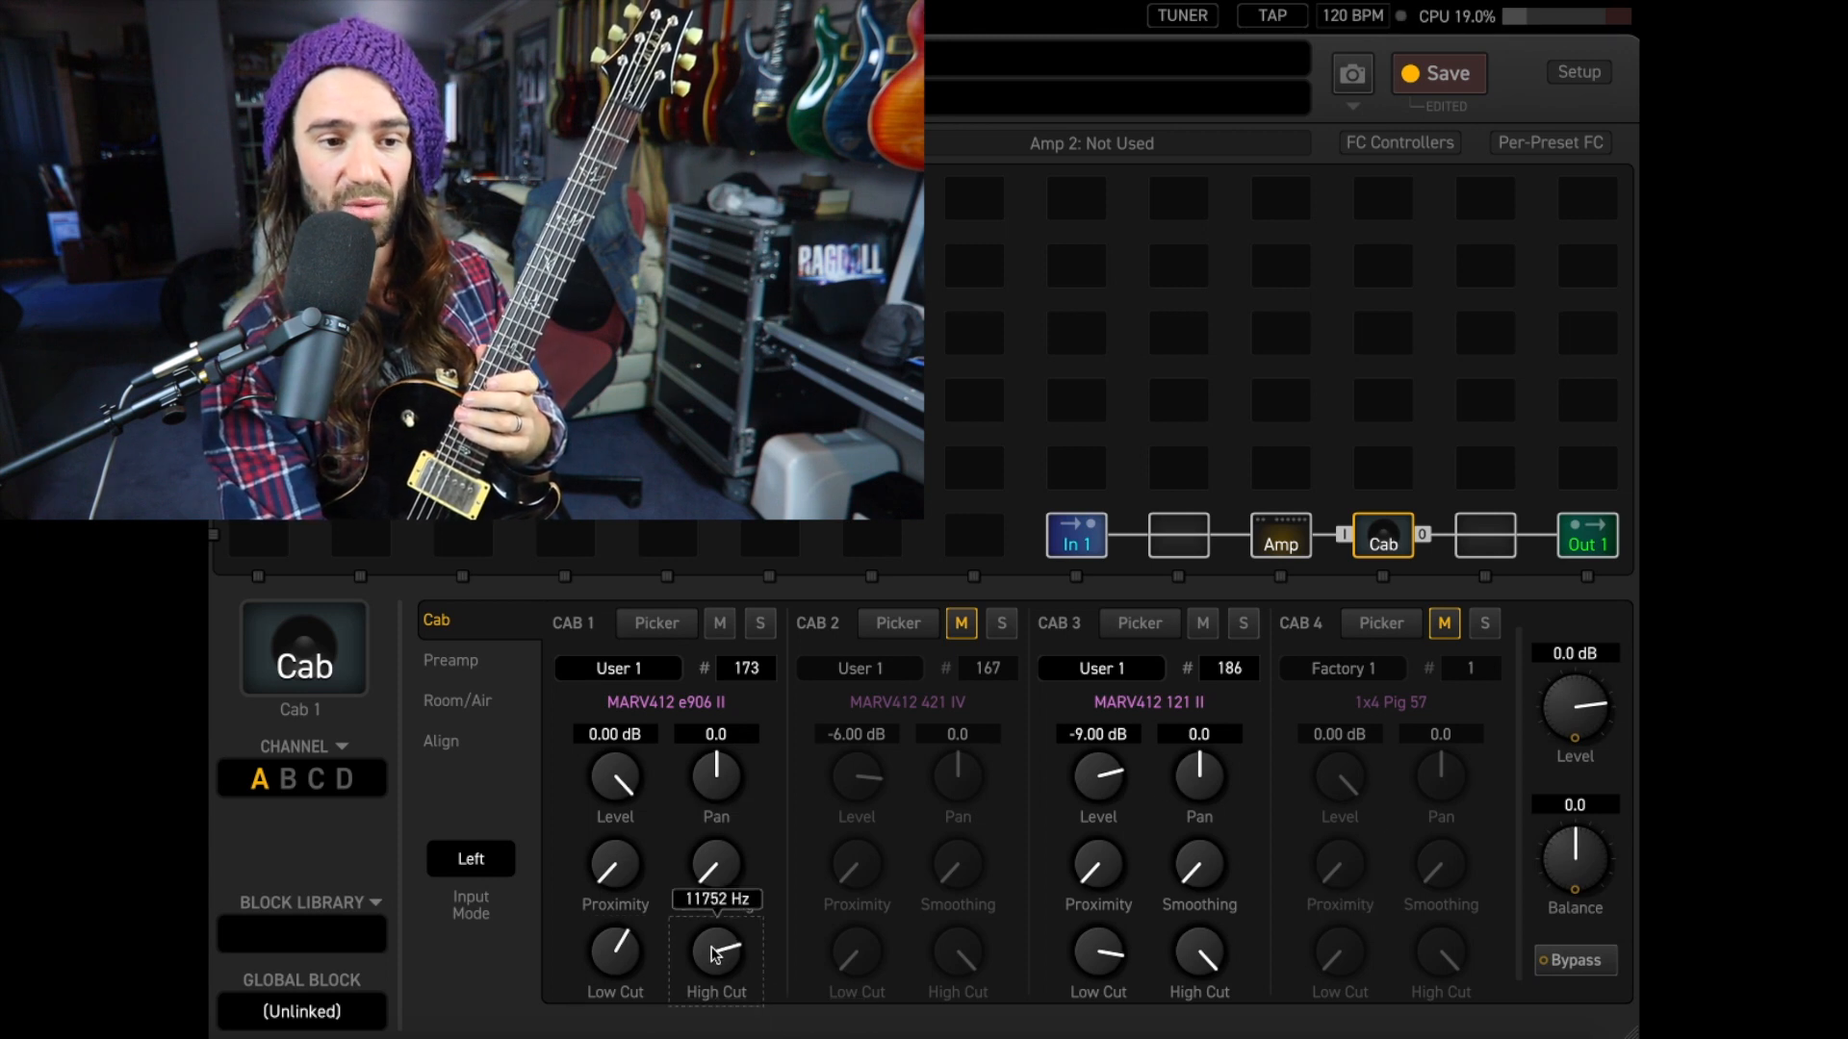
# Set Cab 1's high cut near 11,752 Hz, then switch channels to compare
pyautogui.moveTo(716, 948); pyautogui.dragTo(708, 983)
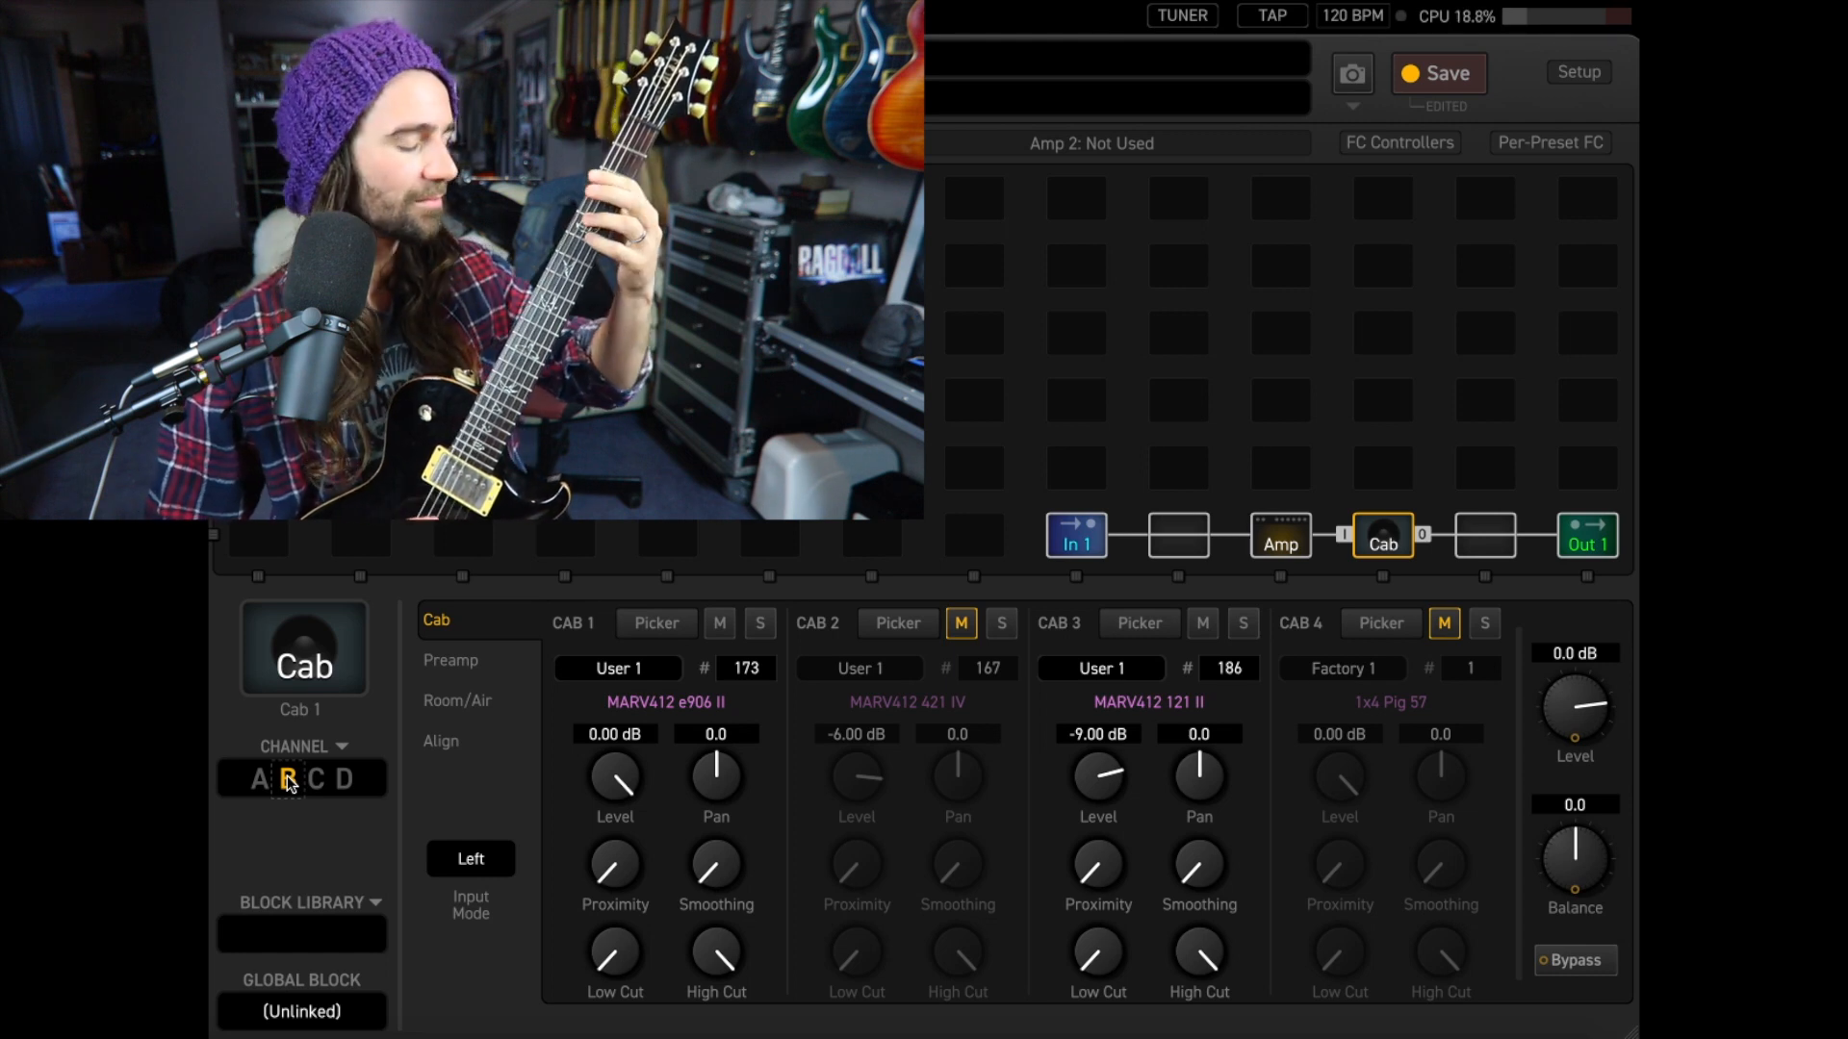
pyautogui.click(250, 779)
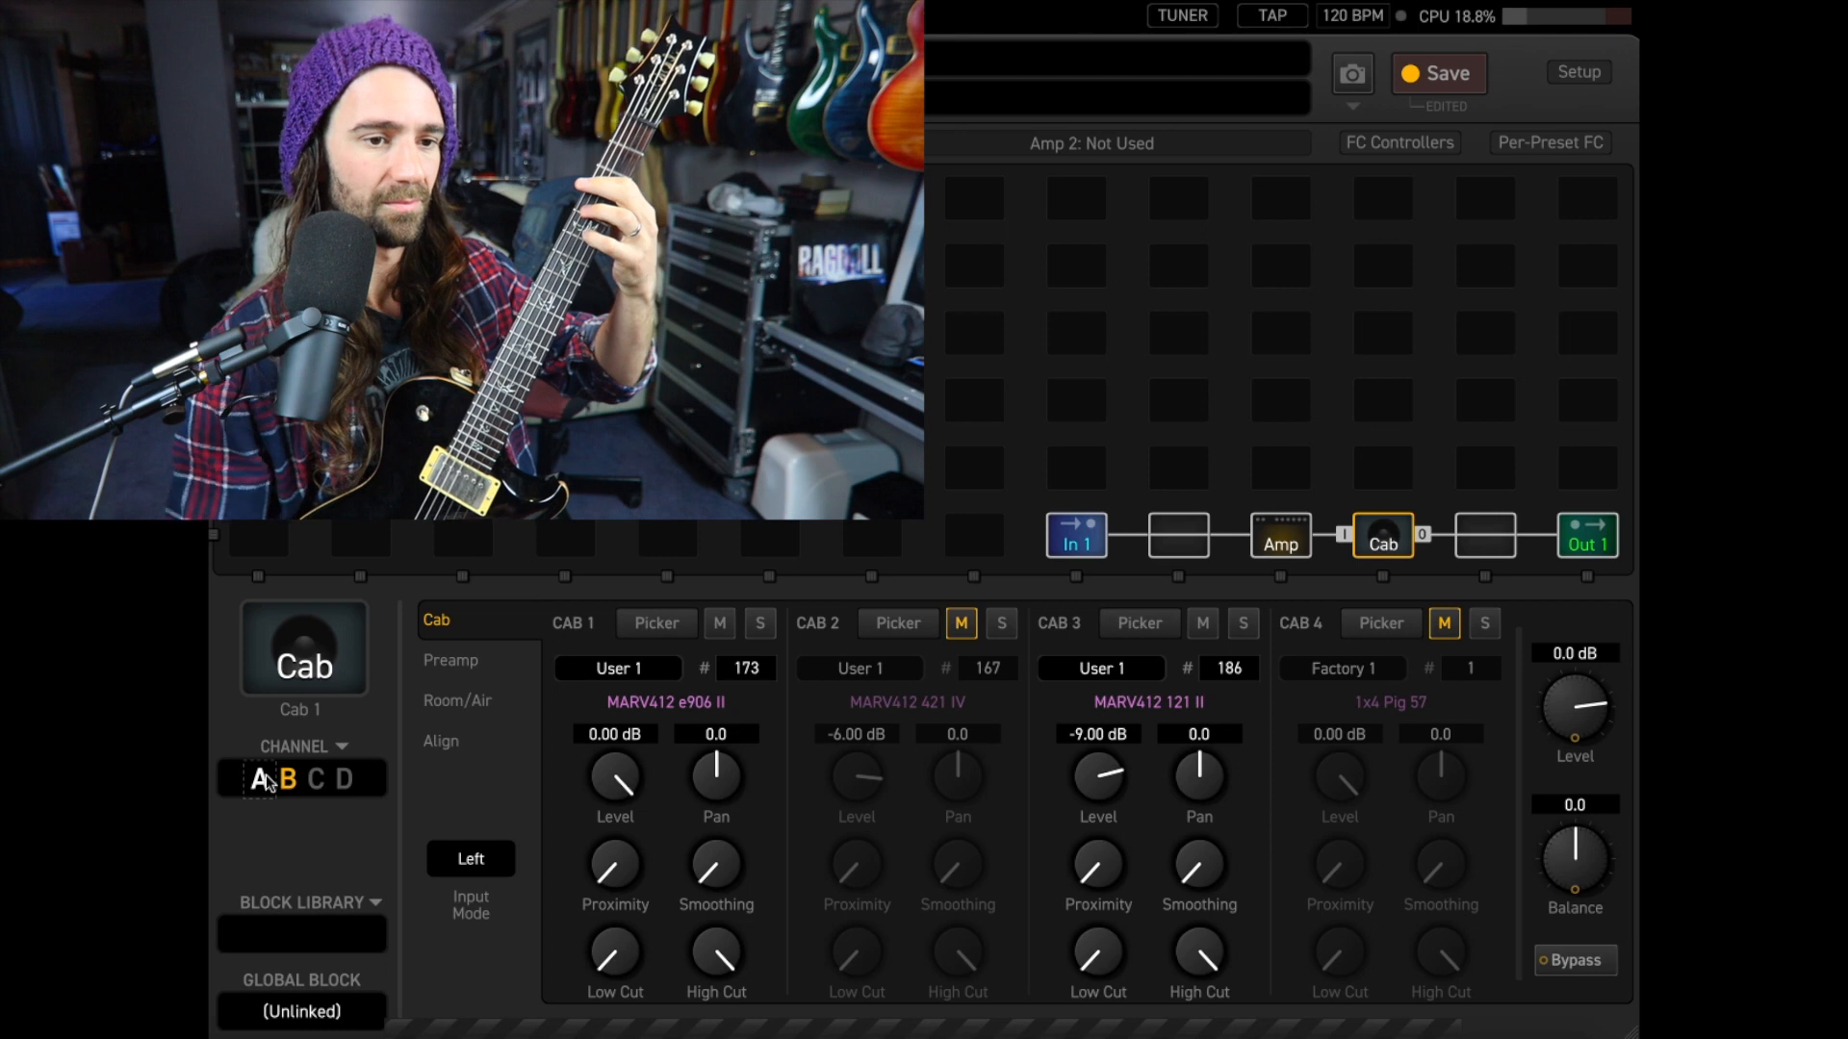